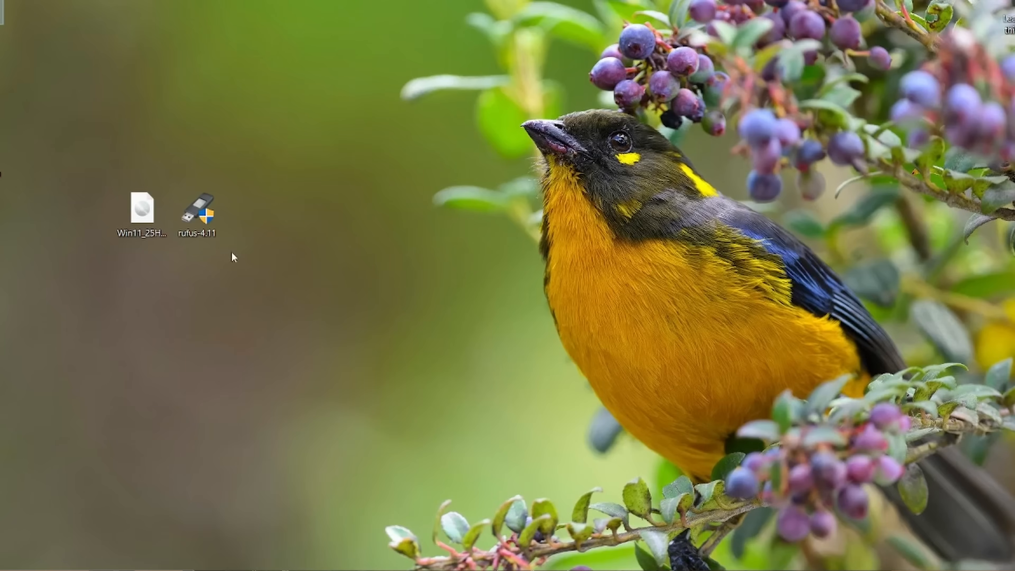
Launch Rufus and load Win11_25H2_English_x64.iso from the Desktop as the boot image
left_click(197, 214)
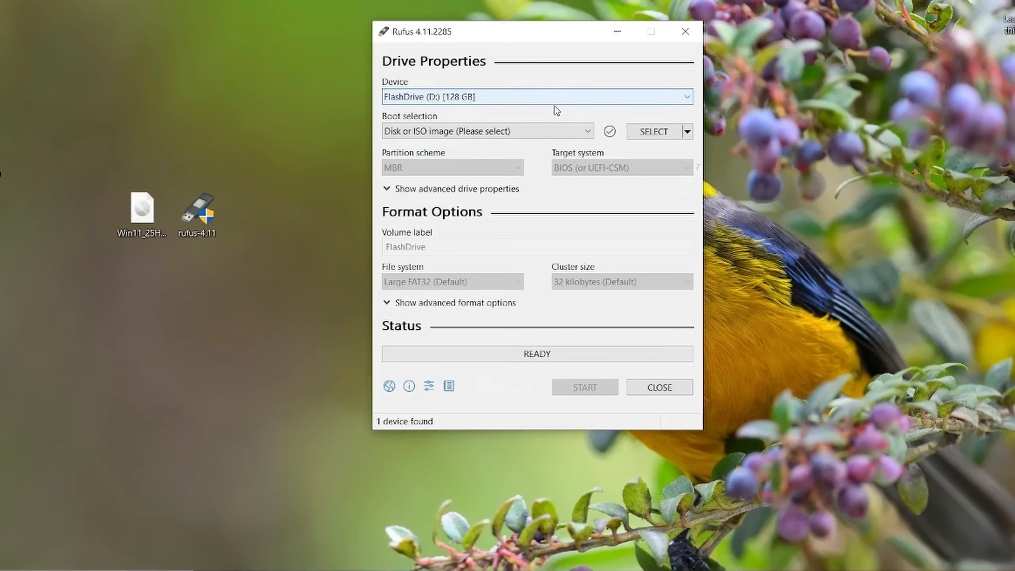
mouse_move(485, 130)
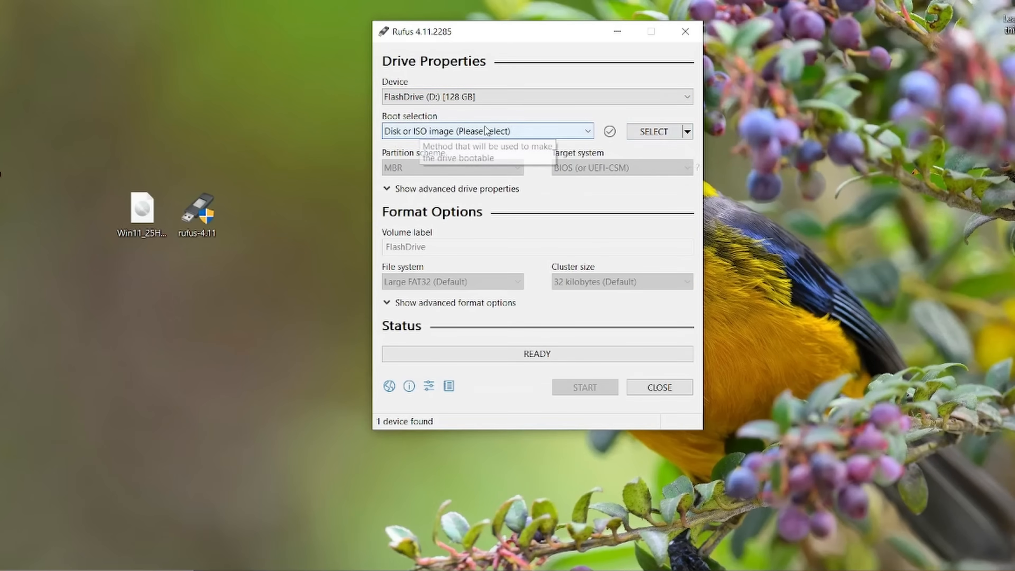
mouse_move(652, 132)
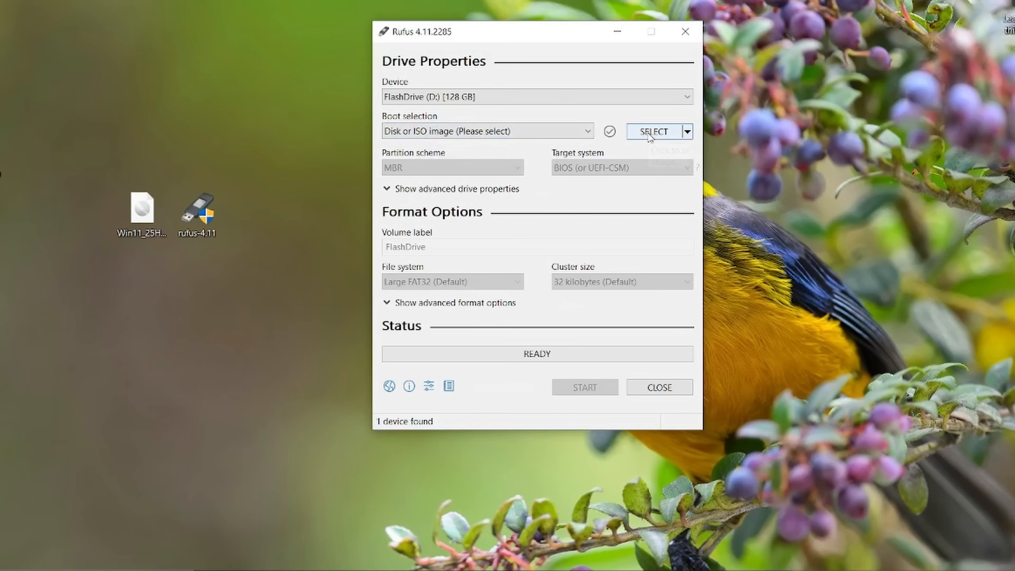
left_click(654, 131)
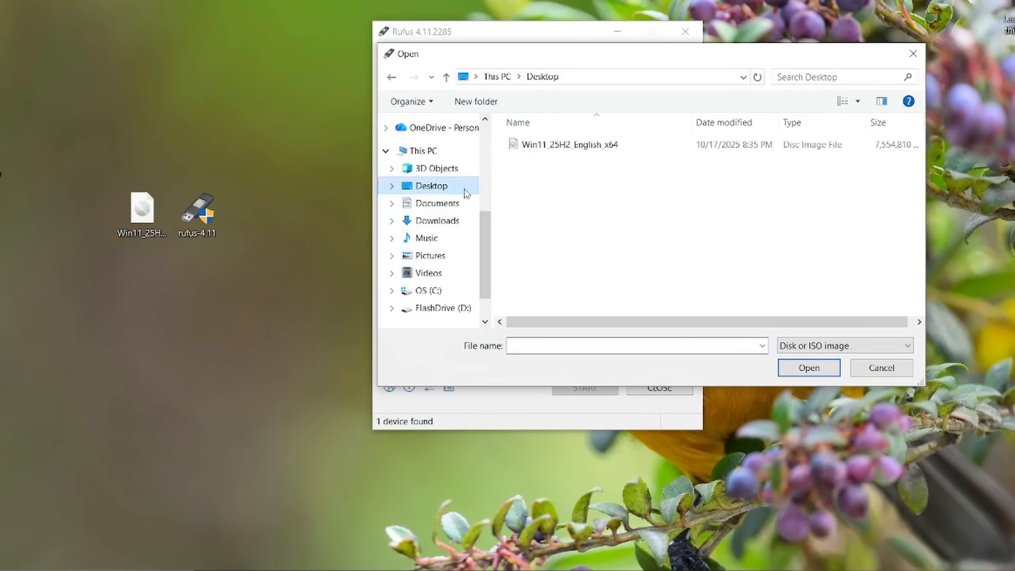
left_click(567, 144)
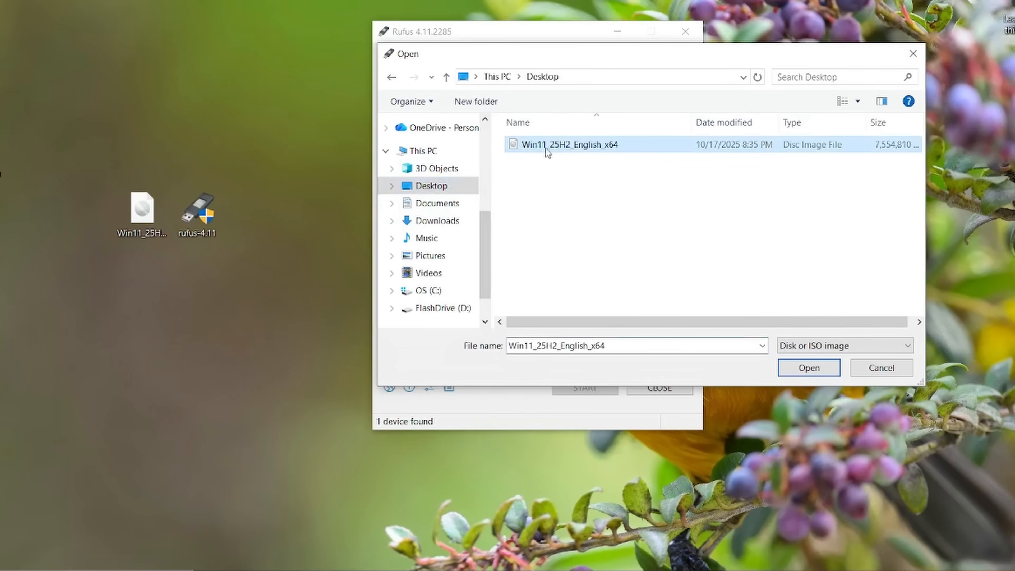
left_click(807, 368)
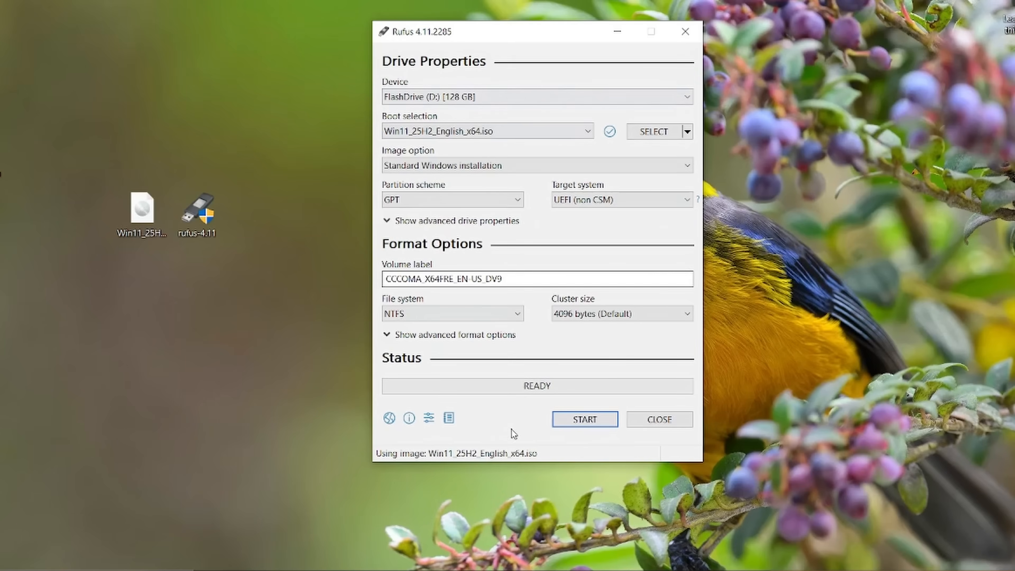
mouse_move(544, 430)
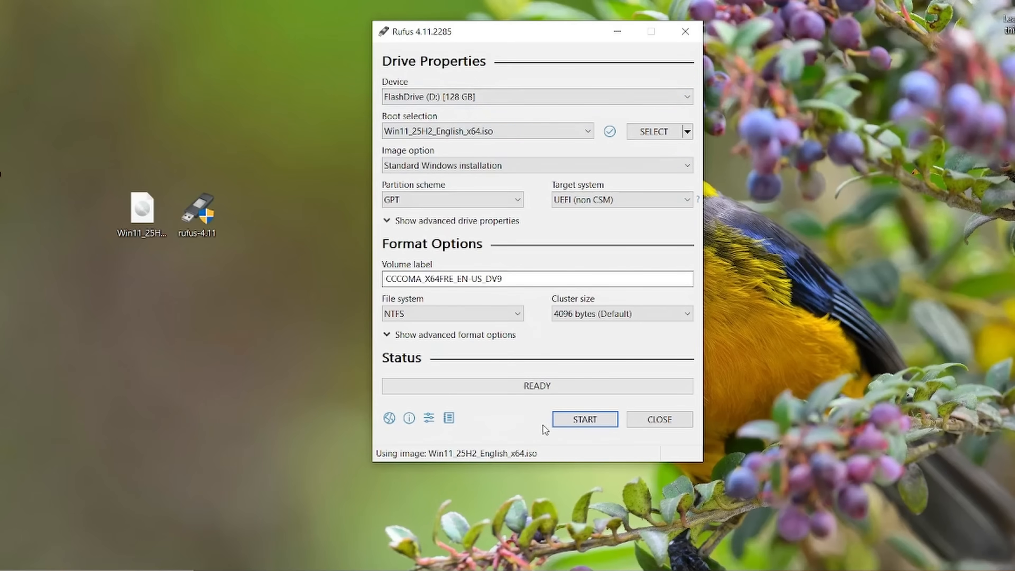
Start the drive creation and set customizations: local account 'PC', no data collection, no BitLocker
left_click(582, 419)
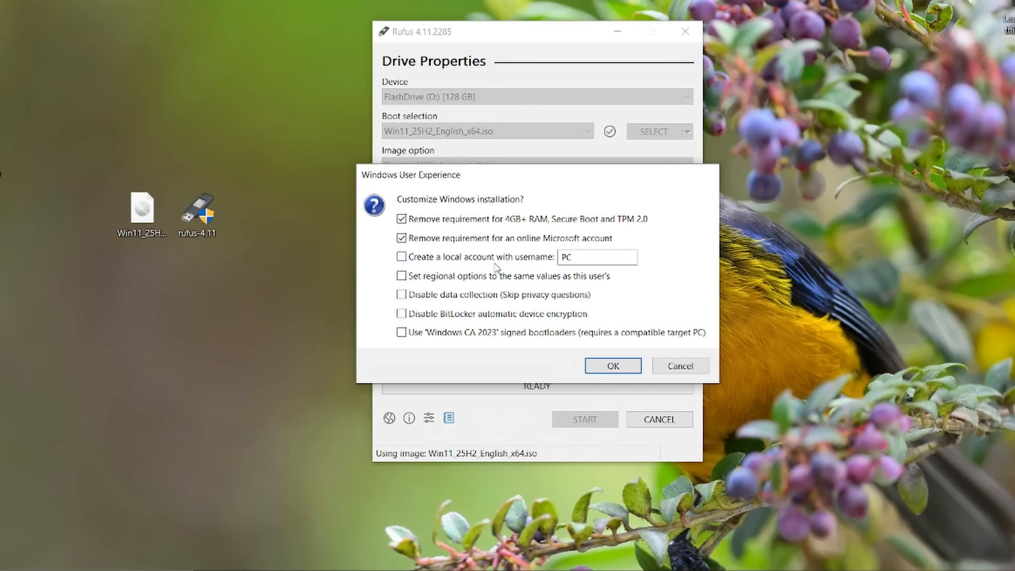
mouse_move(574, 231)
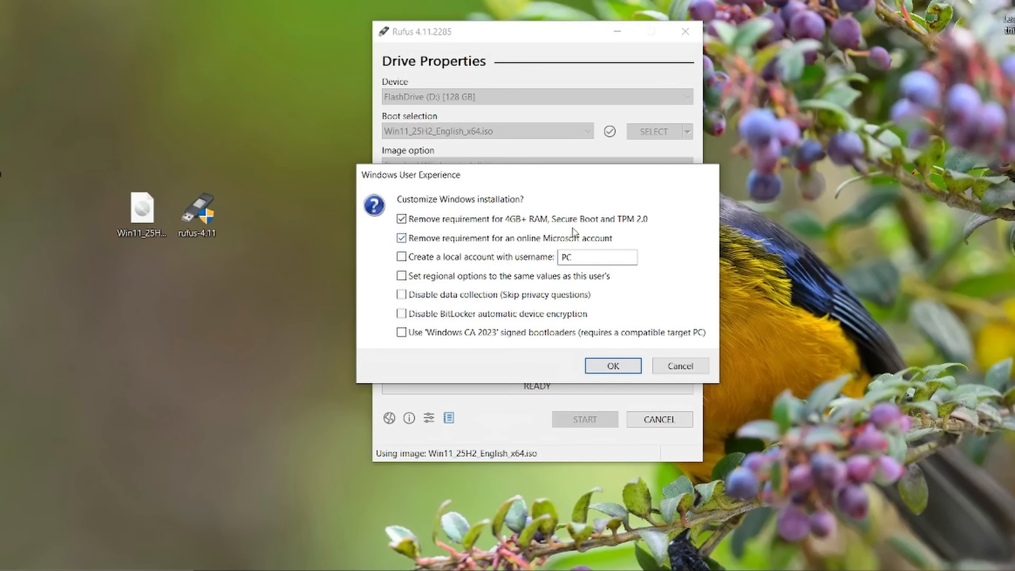
mouse_move(528, 226)
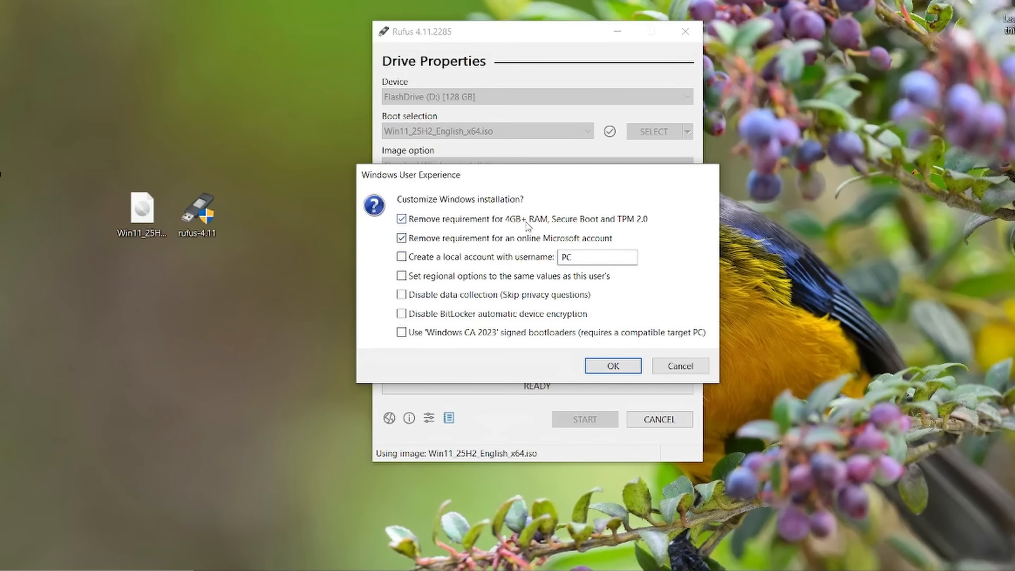
mouse_move(548, 226)
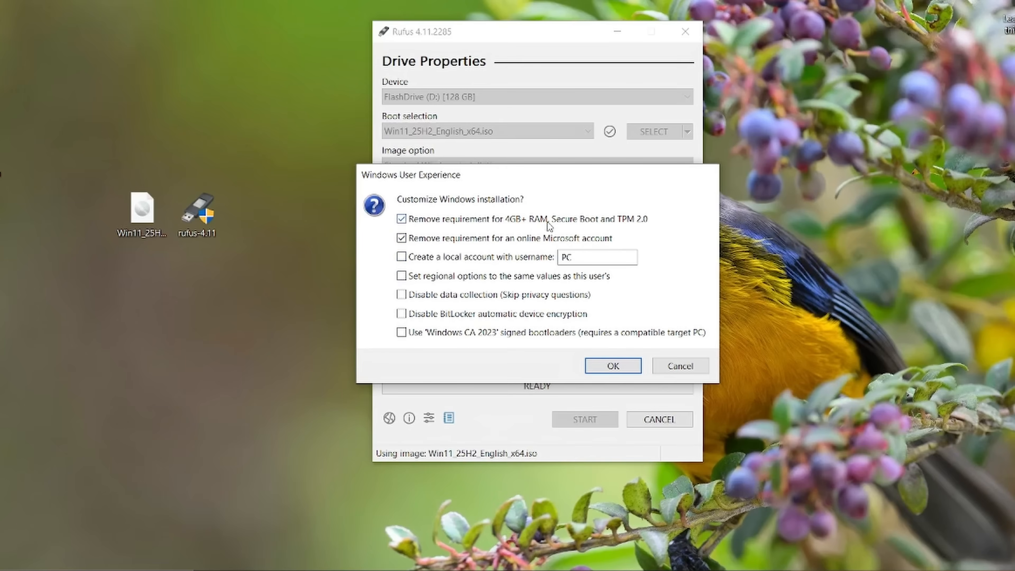
mouse_move(635, 227)
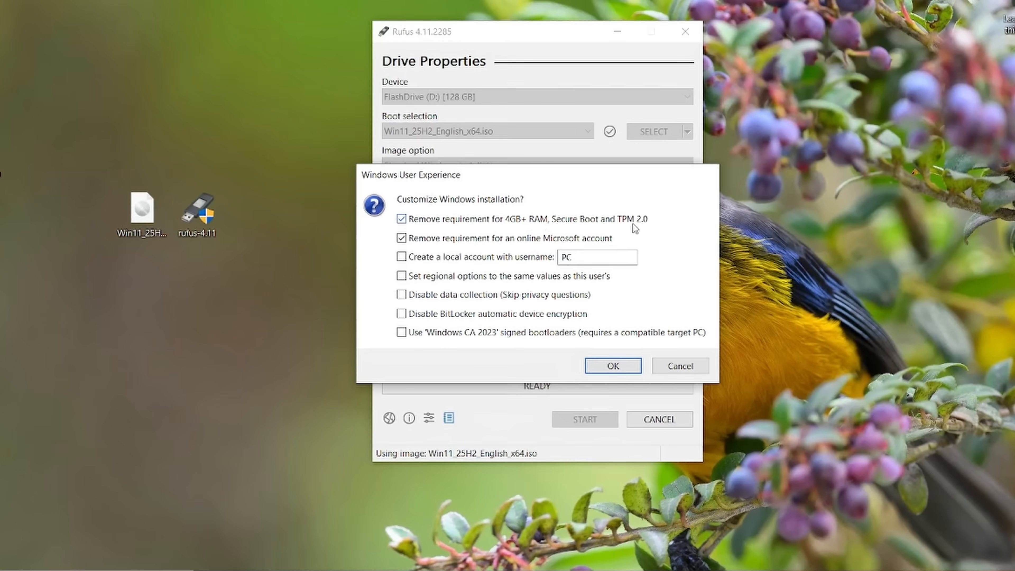
mouse_move(647, 226)
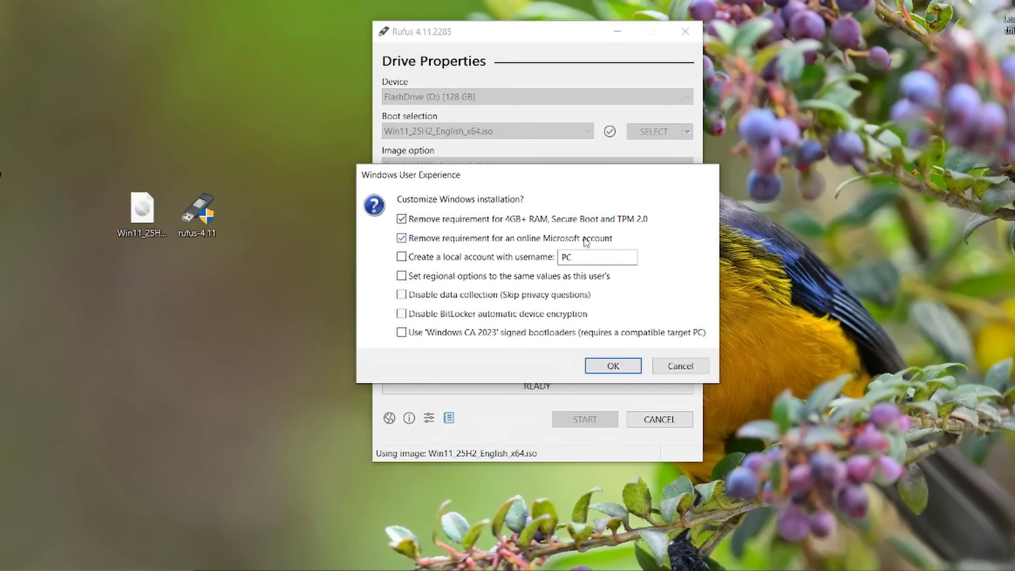
mouse_move(435, 246)
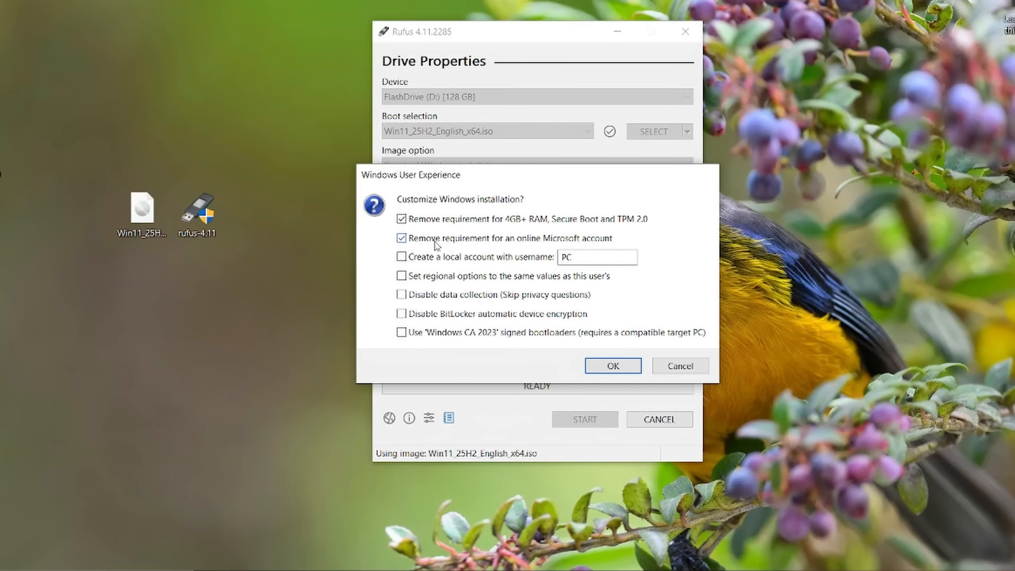
mouse_move(556, 245)
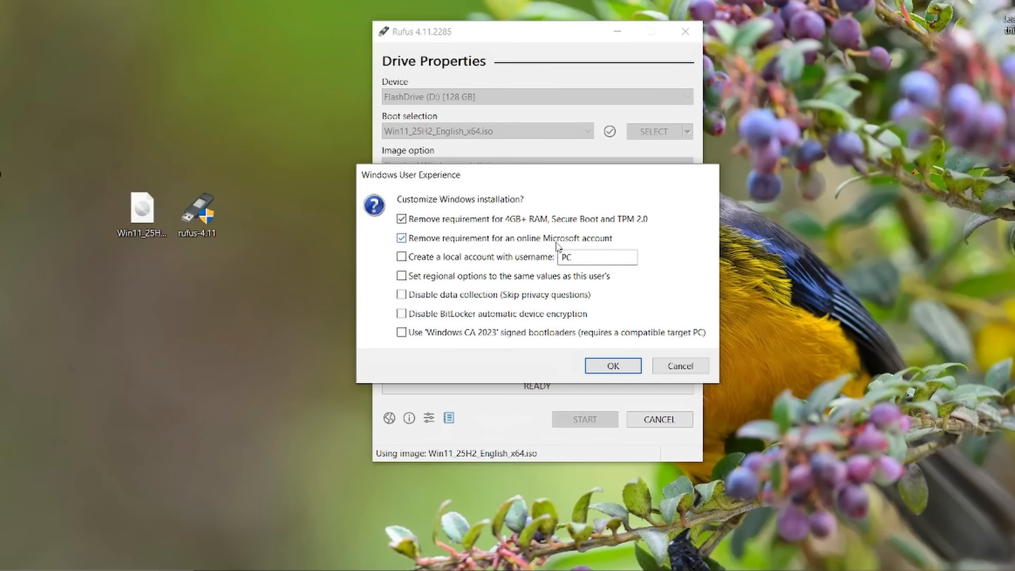
mouse_move(482, 268)
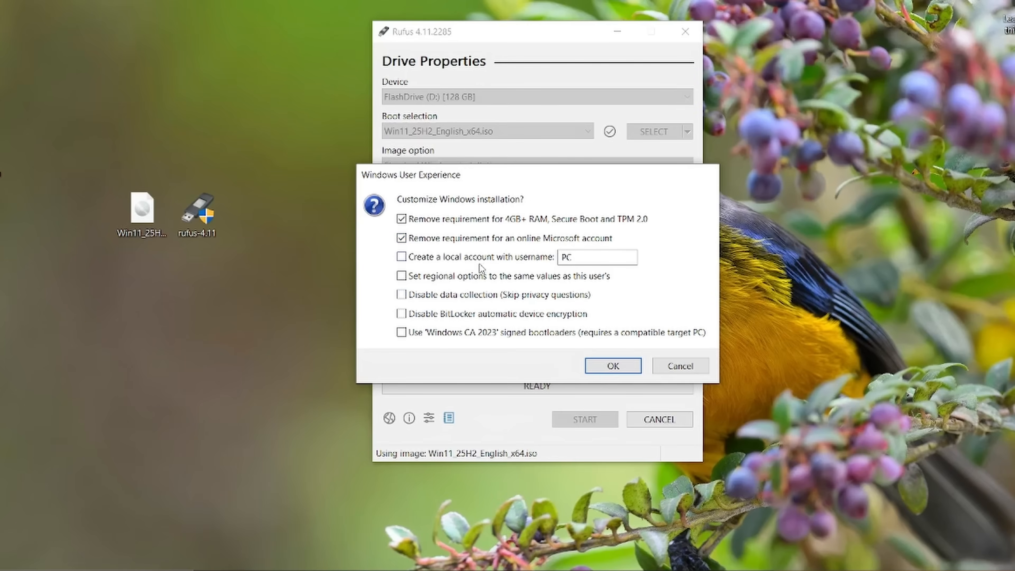
mouse_move(467, 288)
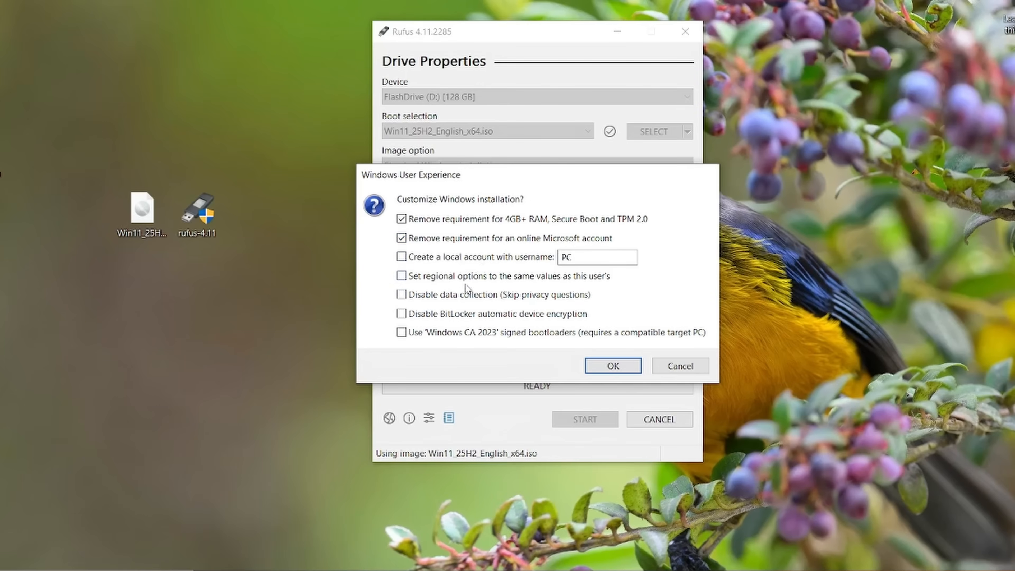
mouse_move(419, 299)
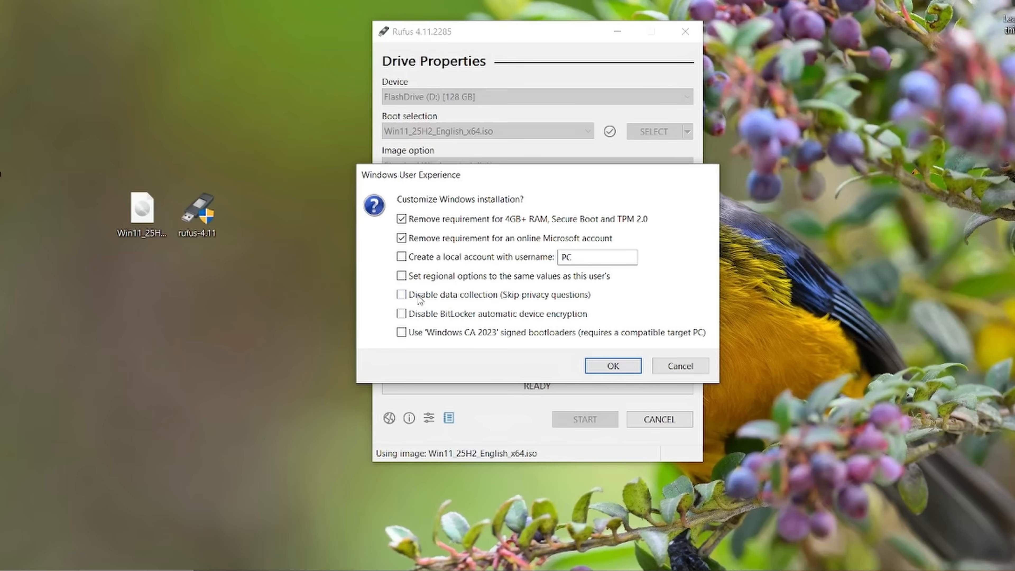
left_click(401, 295)
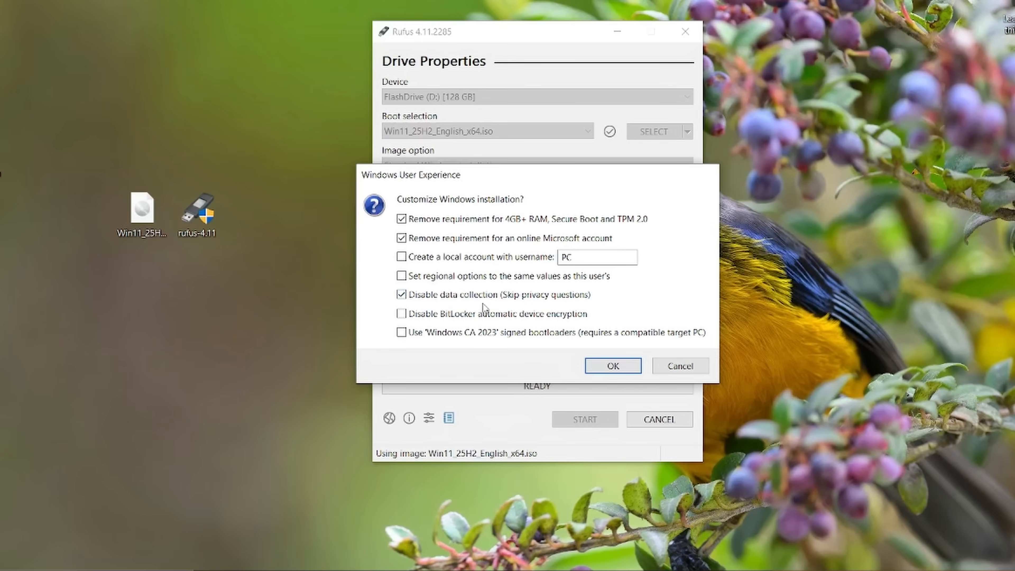
mouse_move(496, 315)
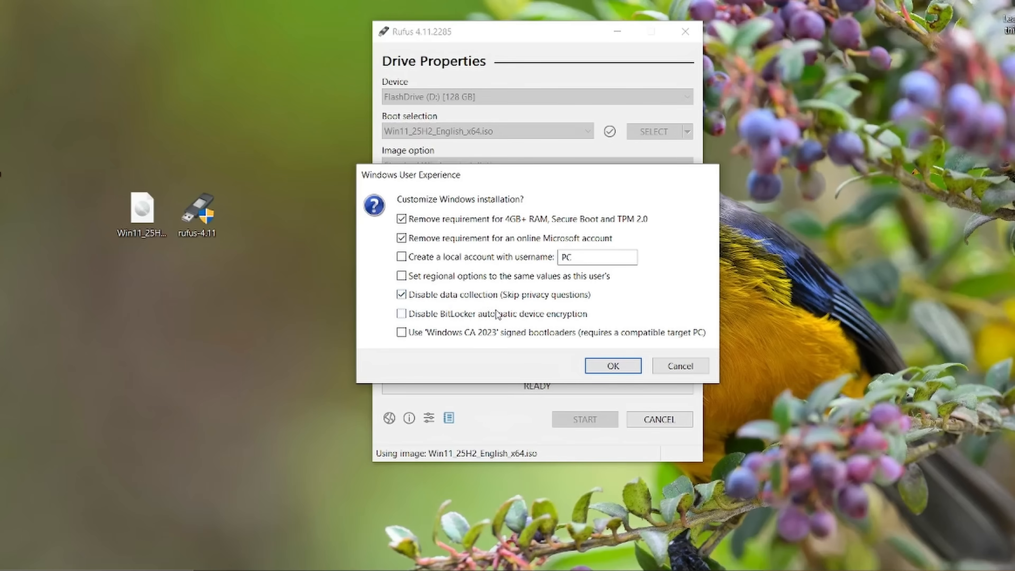
left_click(401, 314)
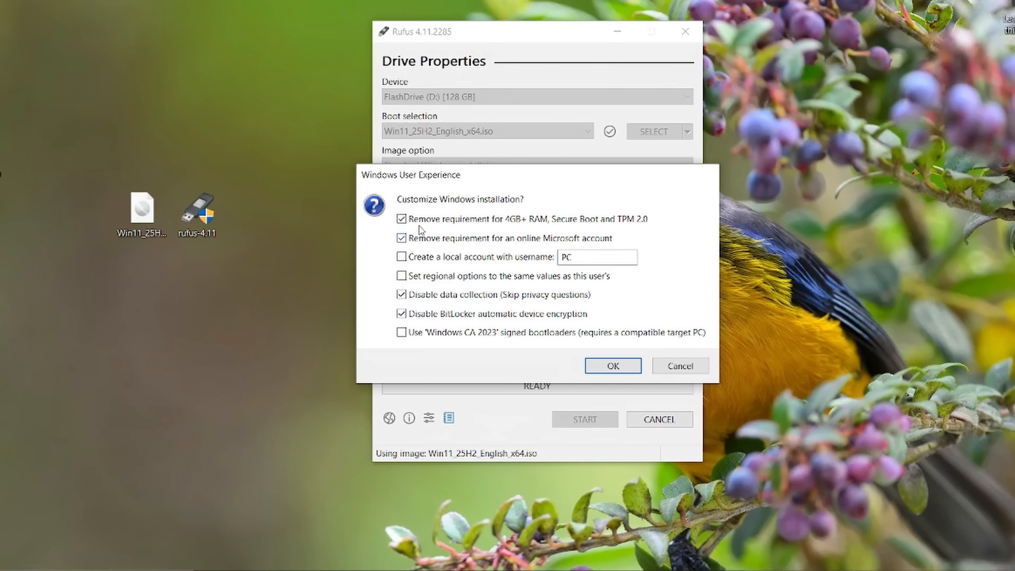
mouse_move(447, 275)
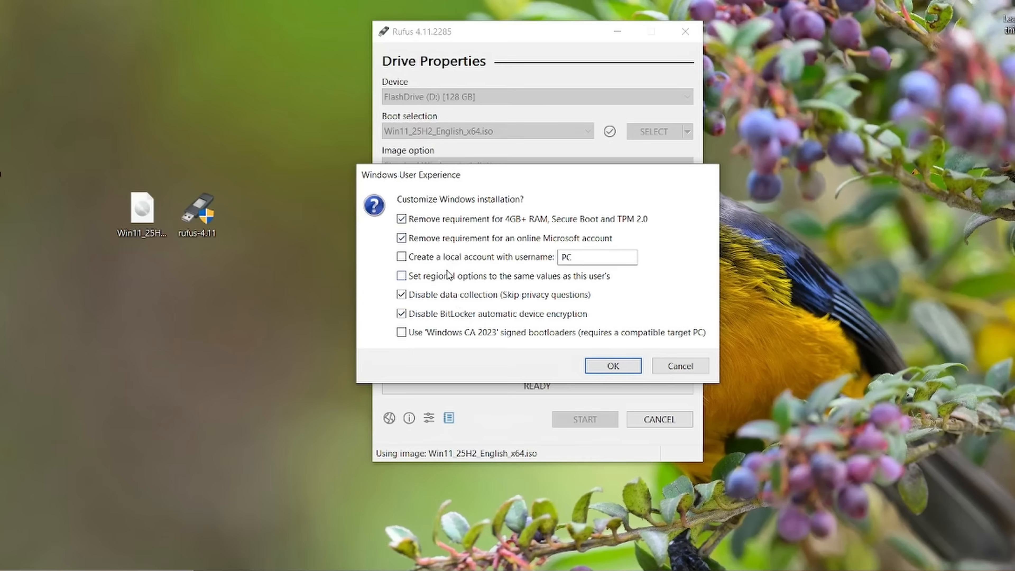
left_click(401, 256)
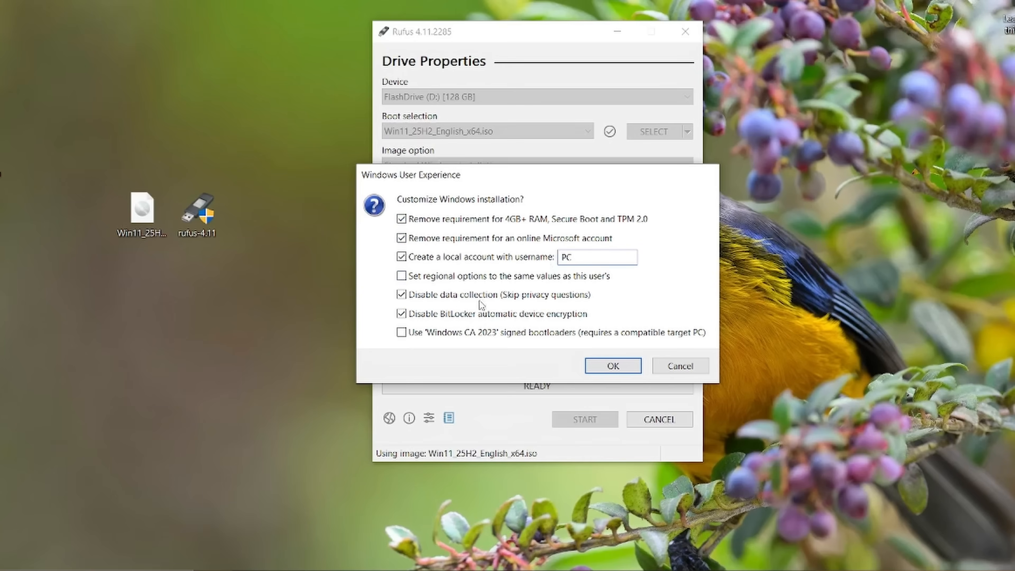
mouse_move(514, 370)
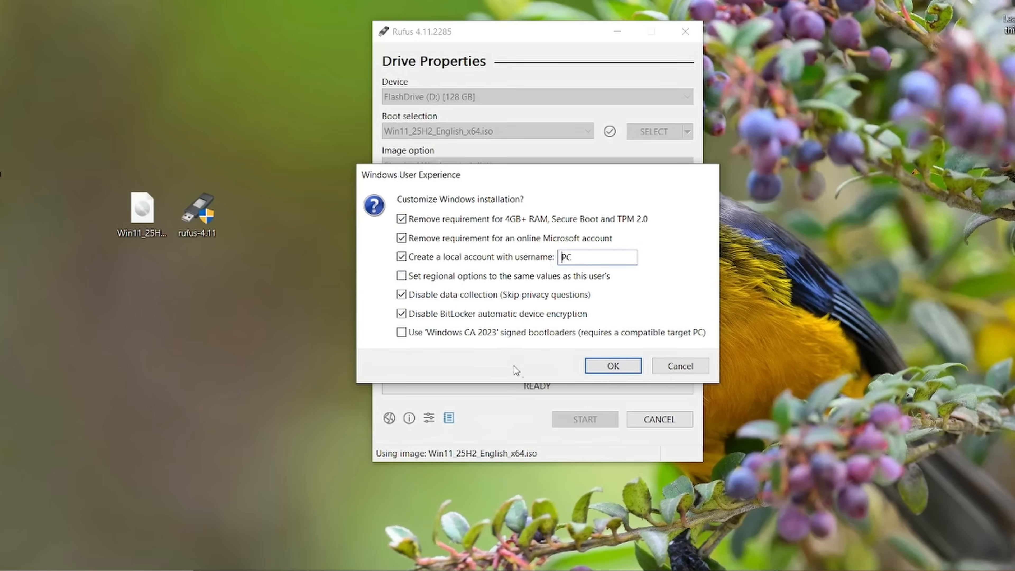
Confirm the customizations and accept erasing the flash drive to write the image
left_click(610, 366)
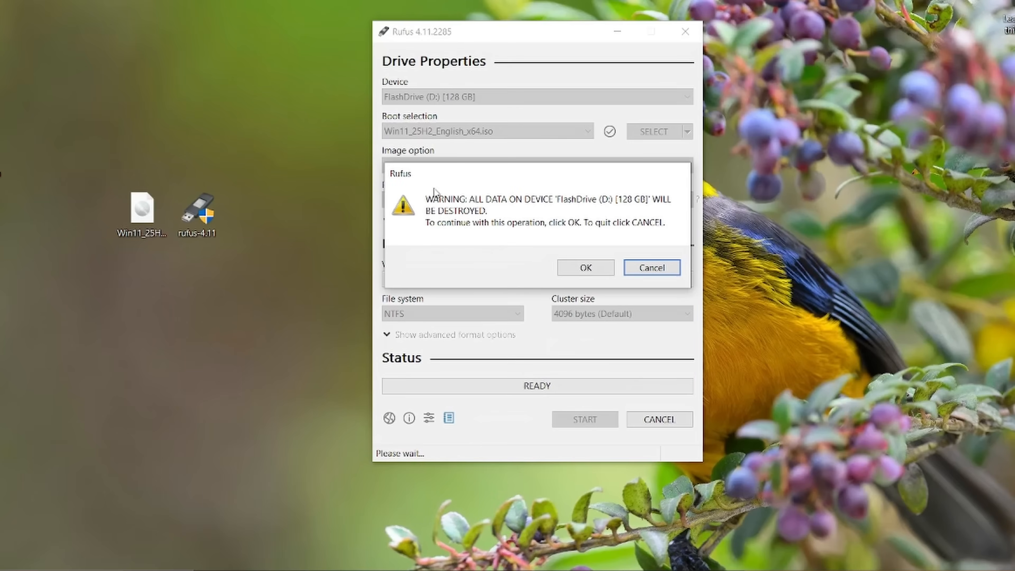
mouse_move(522, 259)
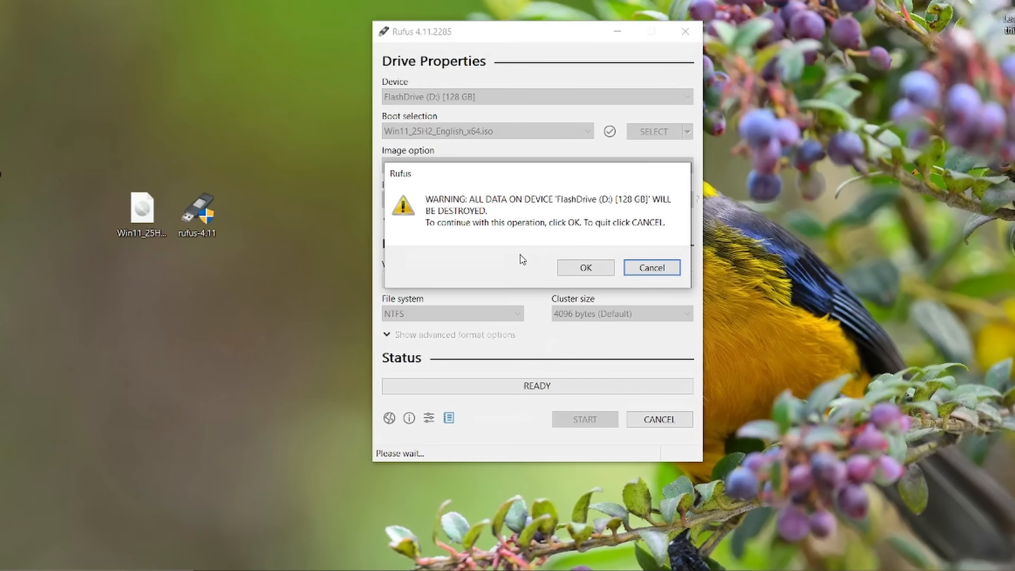
mouse_move(585, 268)
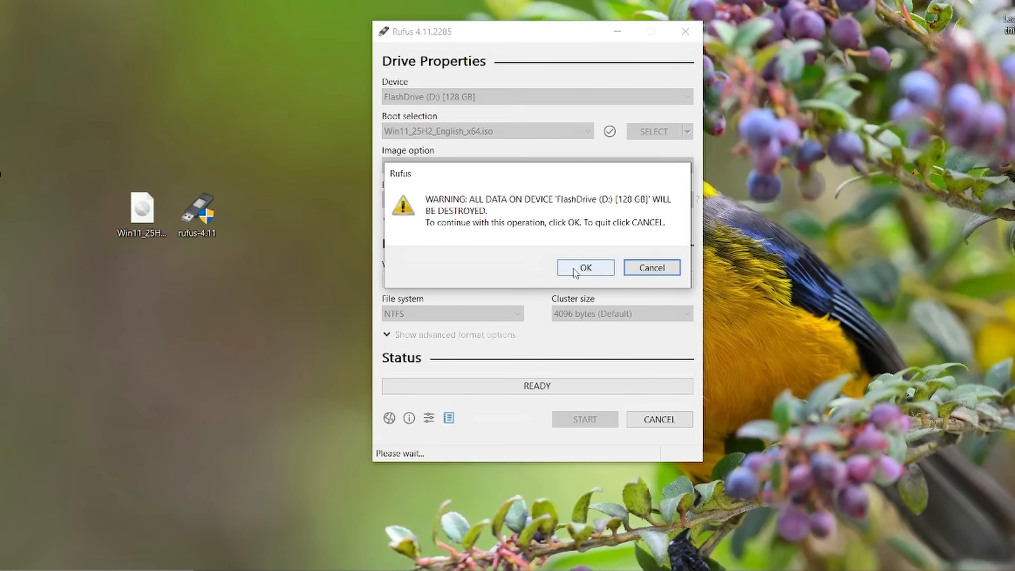
left_click(583, 267)
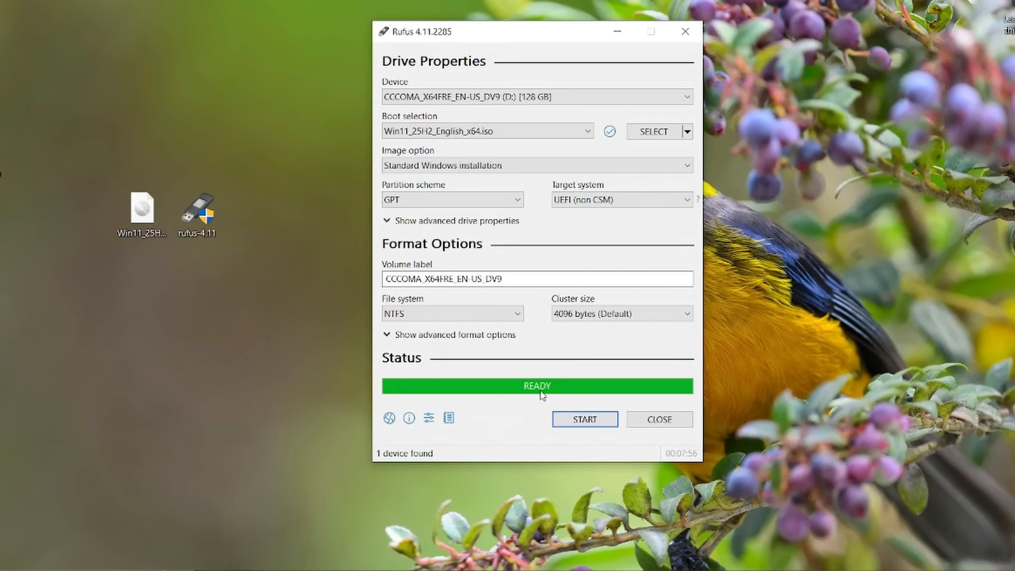
mouse_move(658, 419)
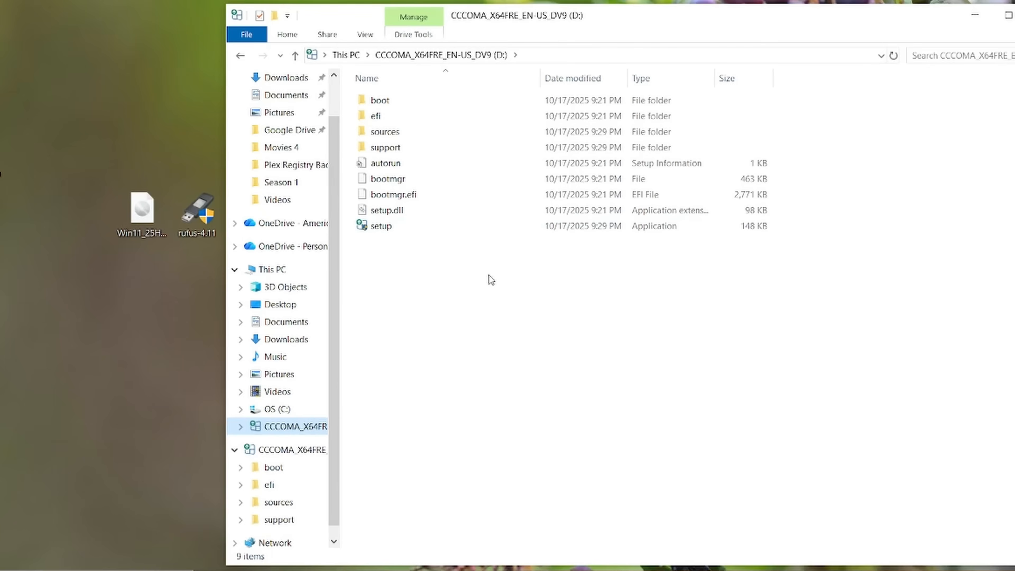
mouse_move(433, 262)
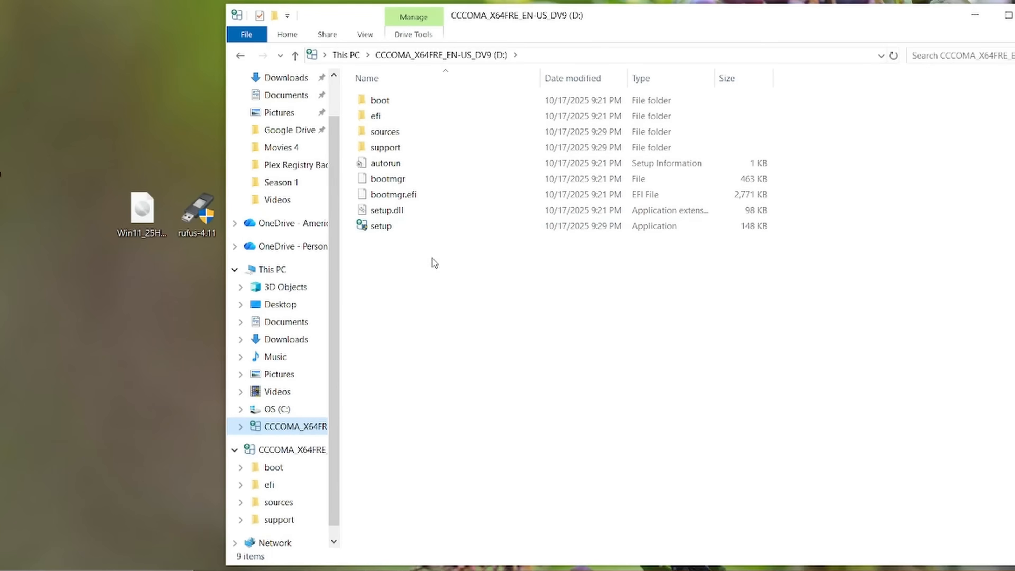
Launch Windows 11 Setup from setup.exe on the D: flash drive
left_click(381, 226)
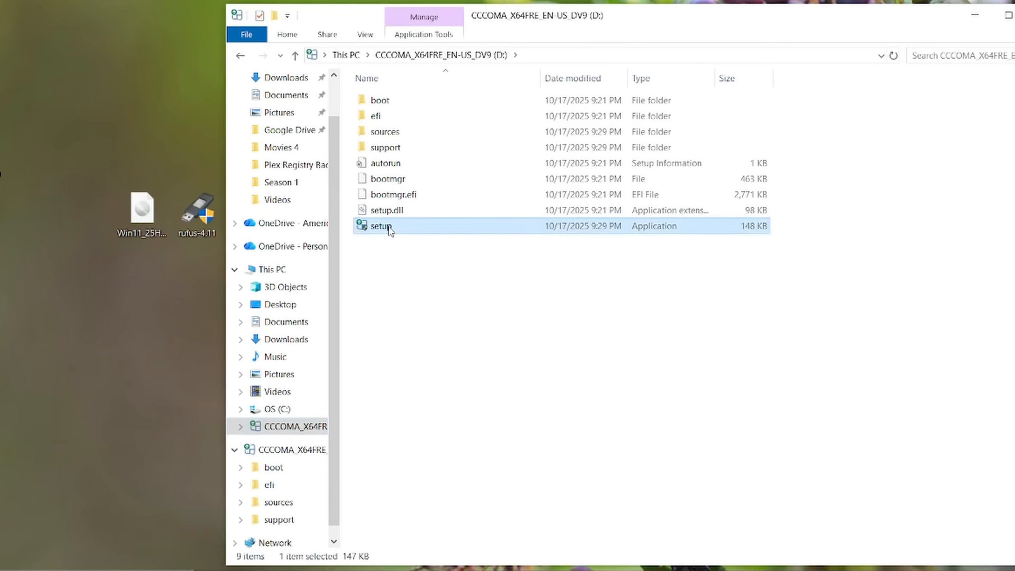
double_click(381, 226)
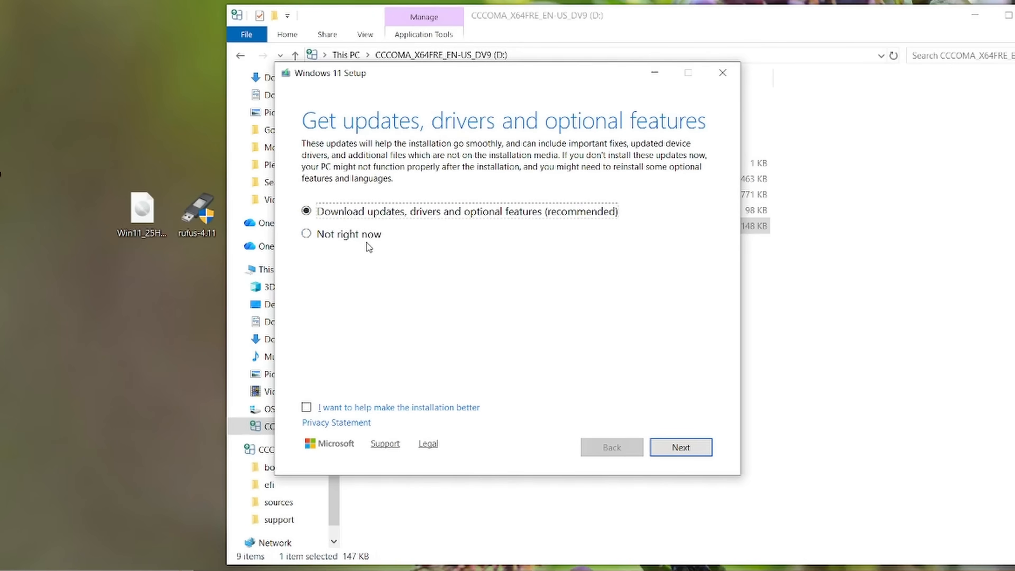
Skip updates with 'Not right now' and accept the Windows 11 license terms
left_click(305, 234)
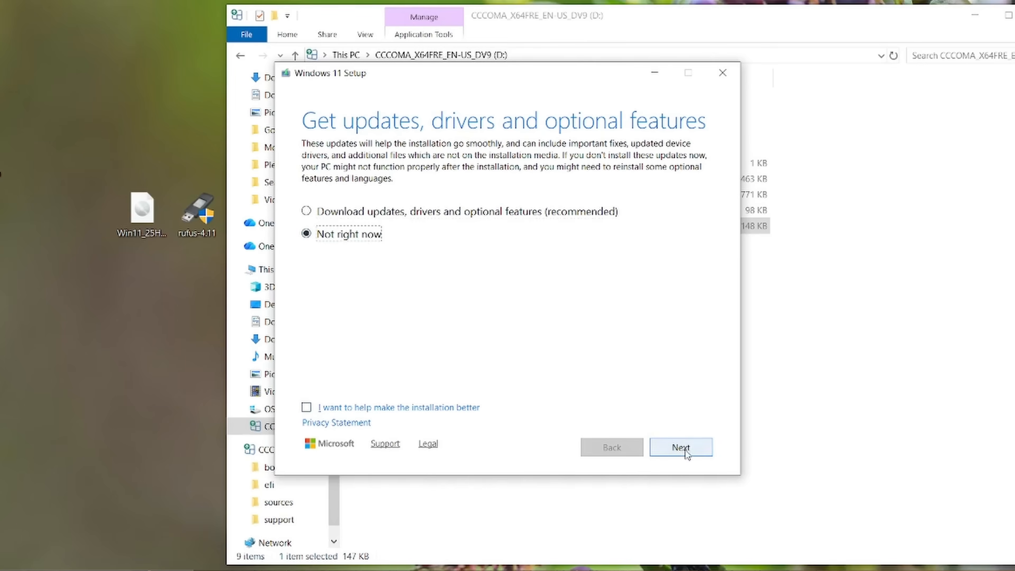
left_click(680, 447)
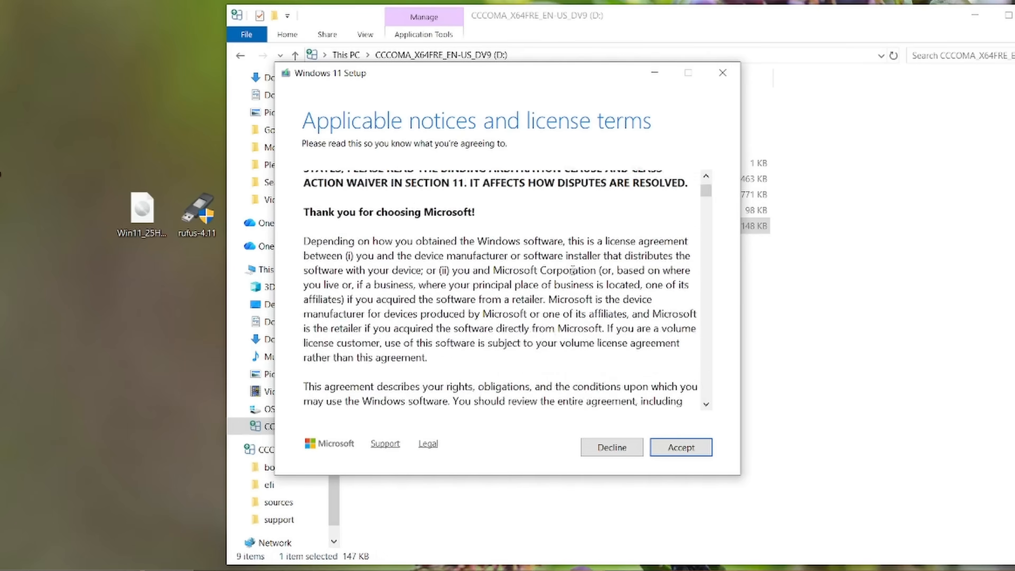
scroll("down", 3)
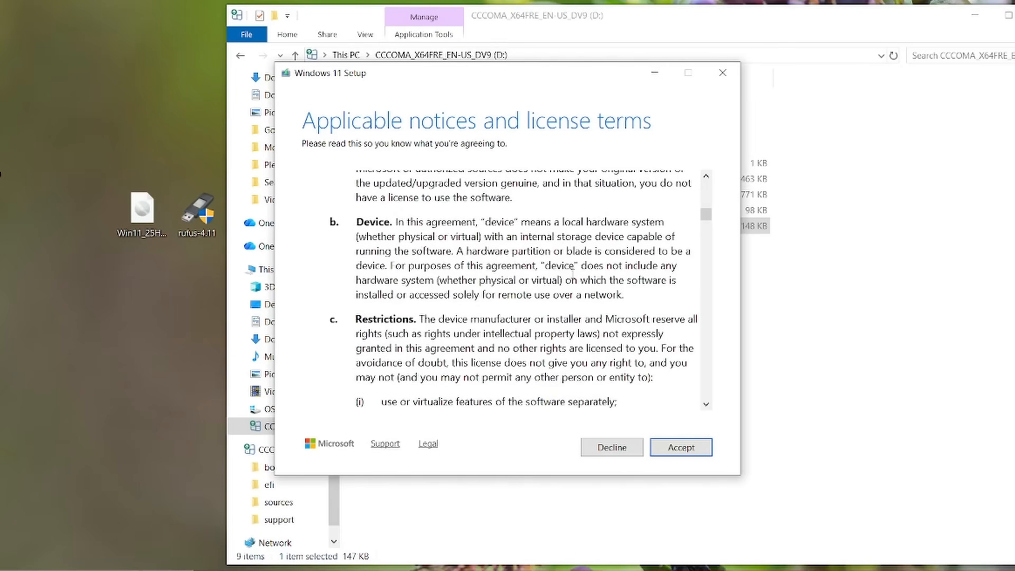
scroll("down", 3)
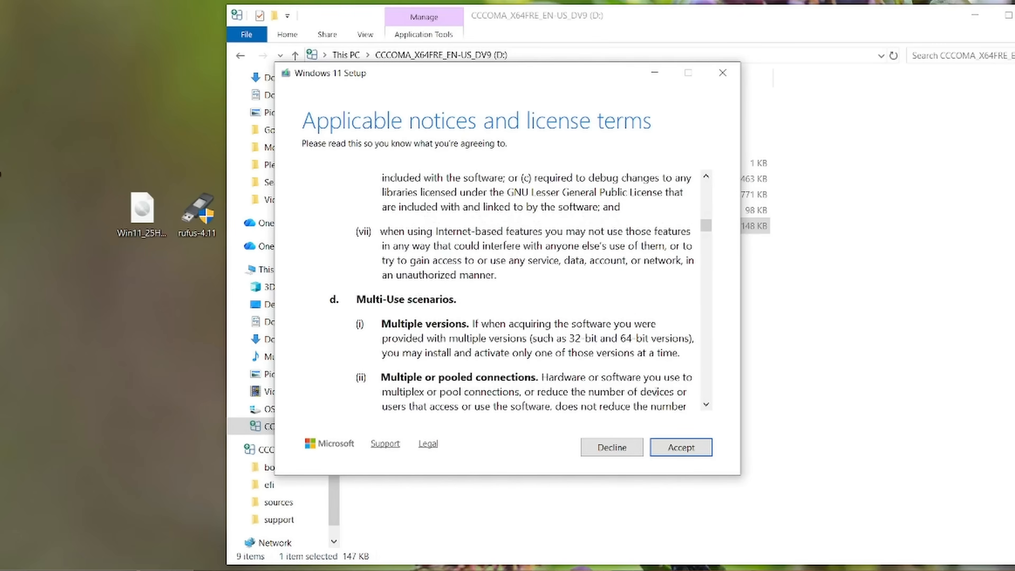
left_click(680, 447)
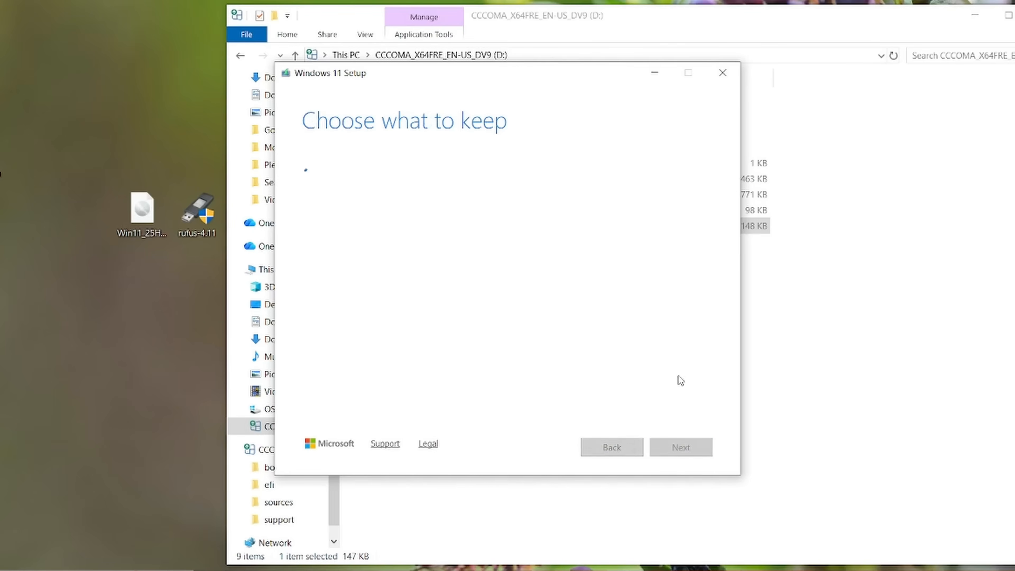
Keep personal files and apps and accept the unsupported hardware warning to reach Ready to install
left_click(680, 447)
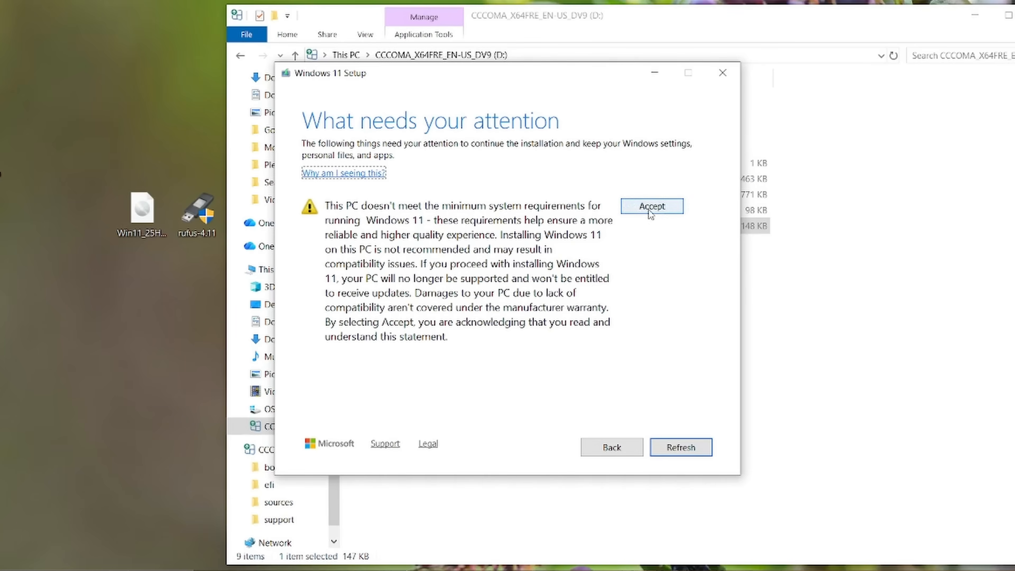
left_click(651, 206)
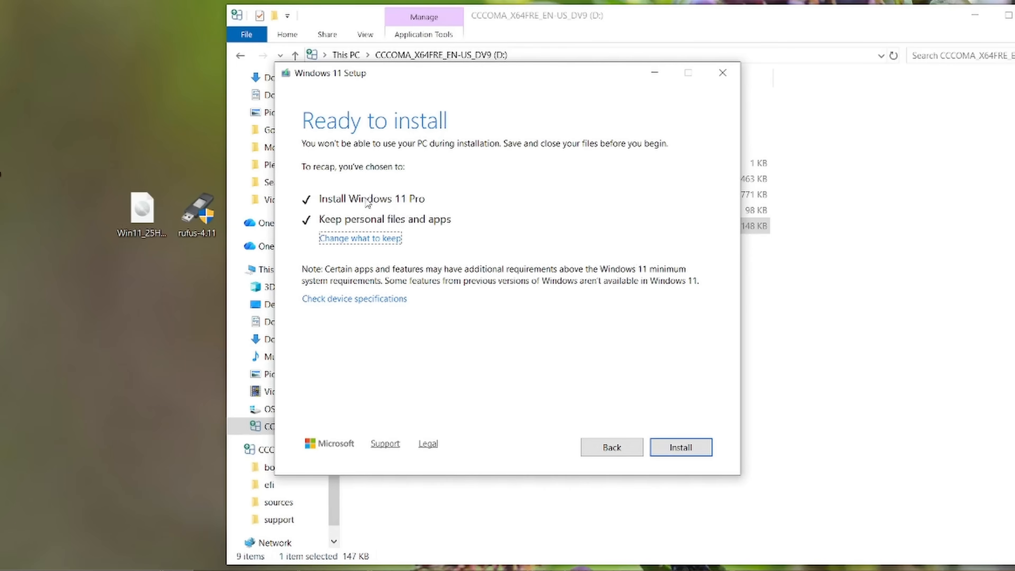
mouse_move(495, 259)
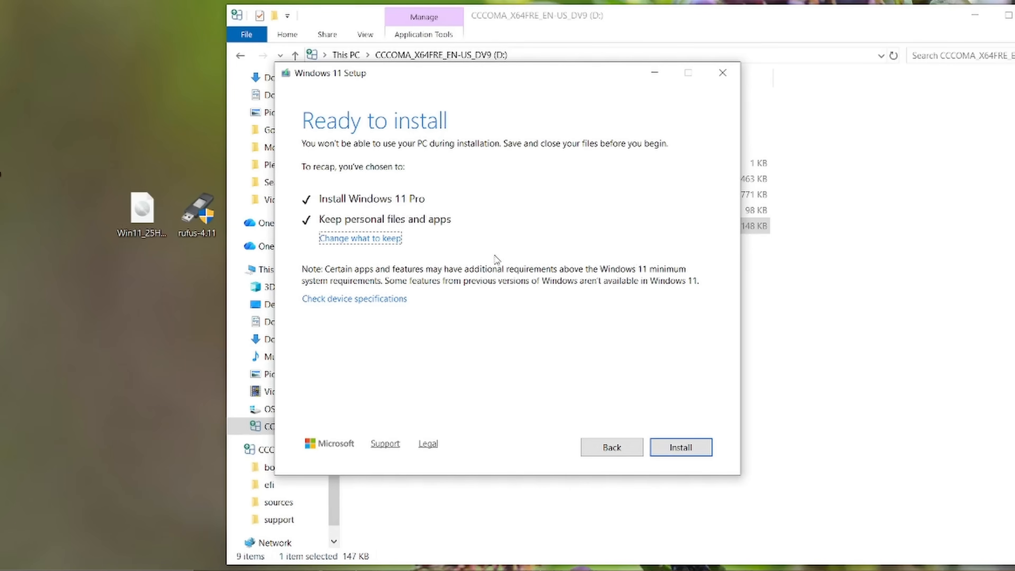
mouse_move(655, 402)
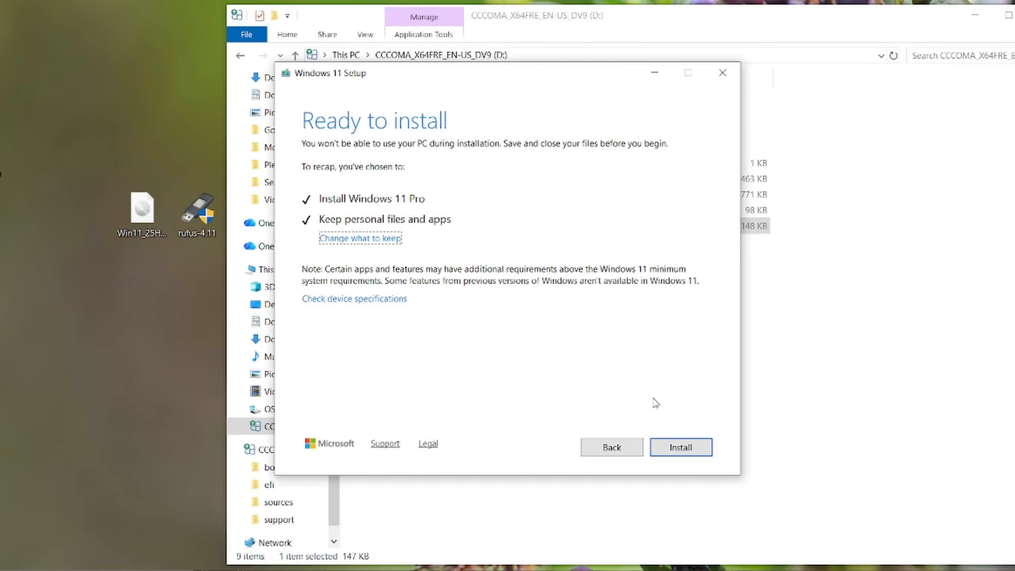